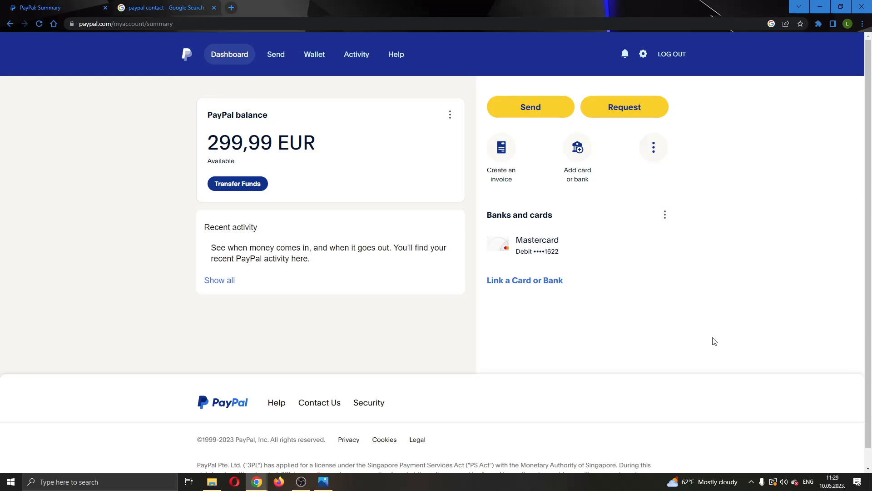
{"action": "mouse_move", "coordinate": [701, 337]}
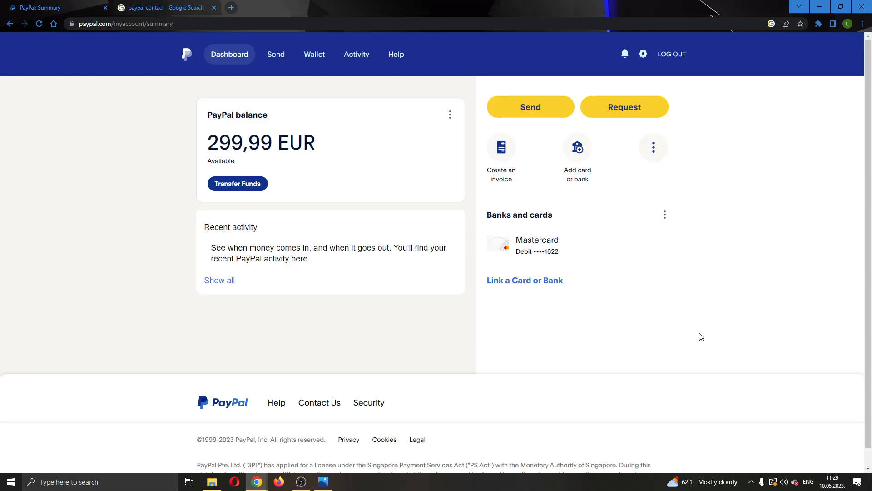
{"action": "mouse_move", "coordinate": [463, 458]}
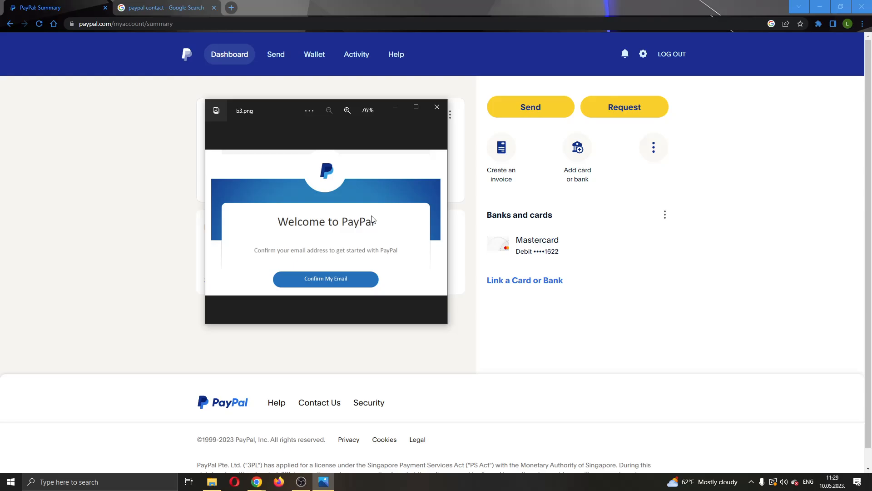
{"action": "mouse_move", "coordinate": [273, 265]}
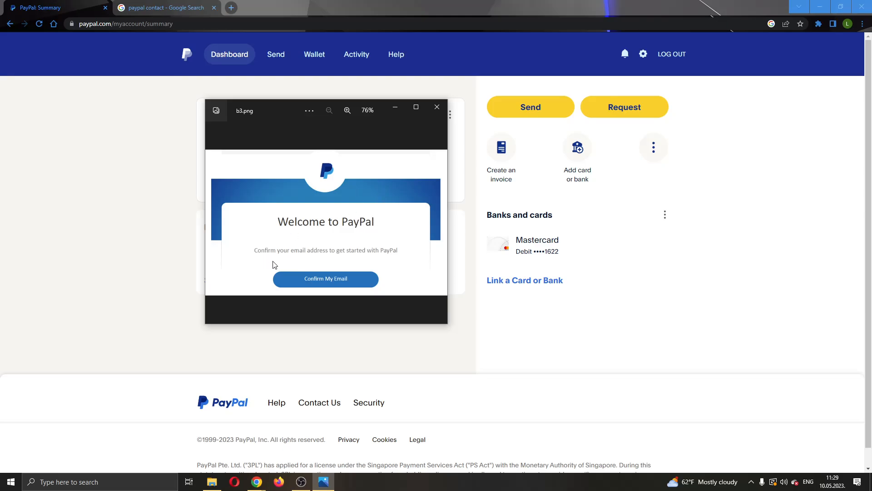
{"action": "mouse_move", "coordinate": [433, 228]}
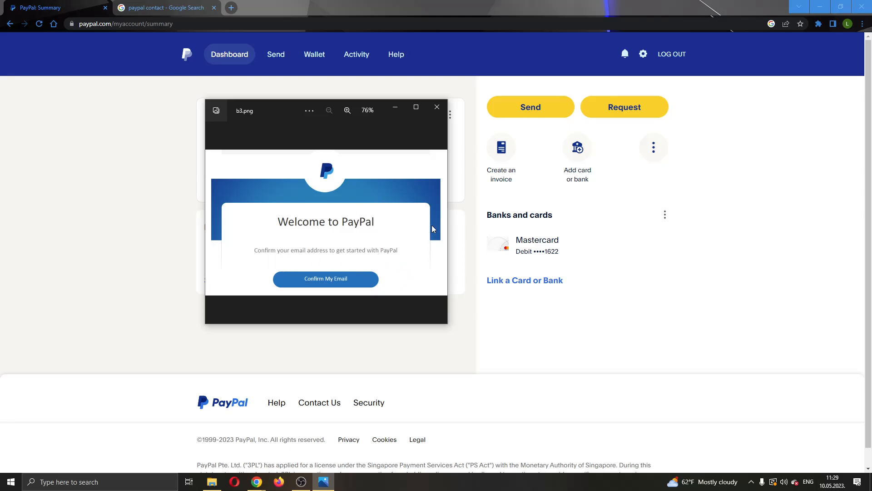
{"action": "mouse_move", "coordinate": [325, 278]}
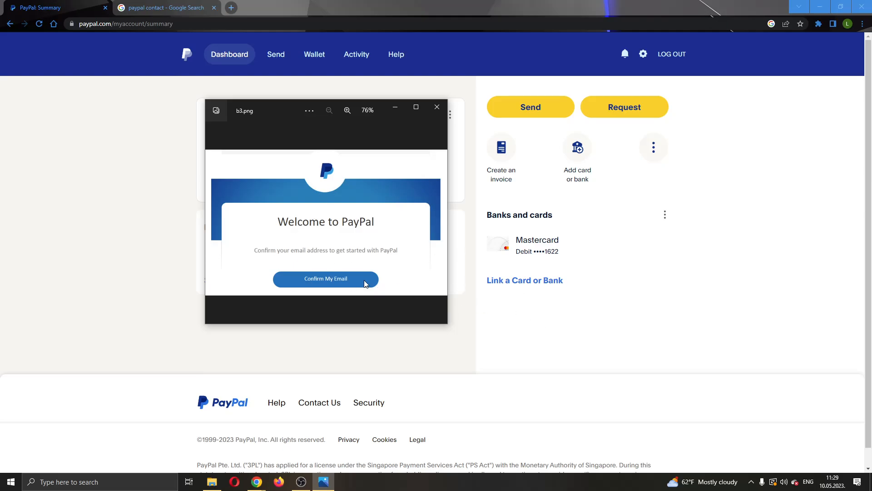
{"action": "mouse_move", "coordinate": [577, 323]}
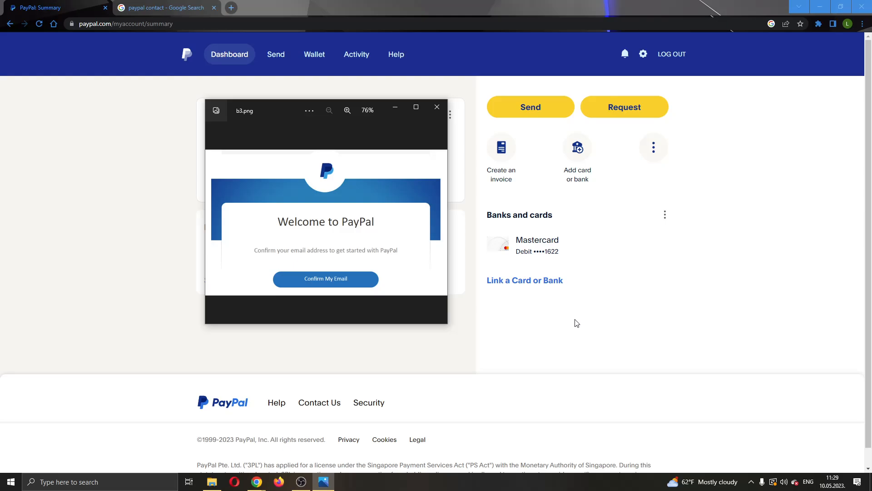
{"action": "mouse_move", "coordinate": [583, 326]}
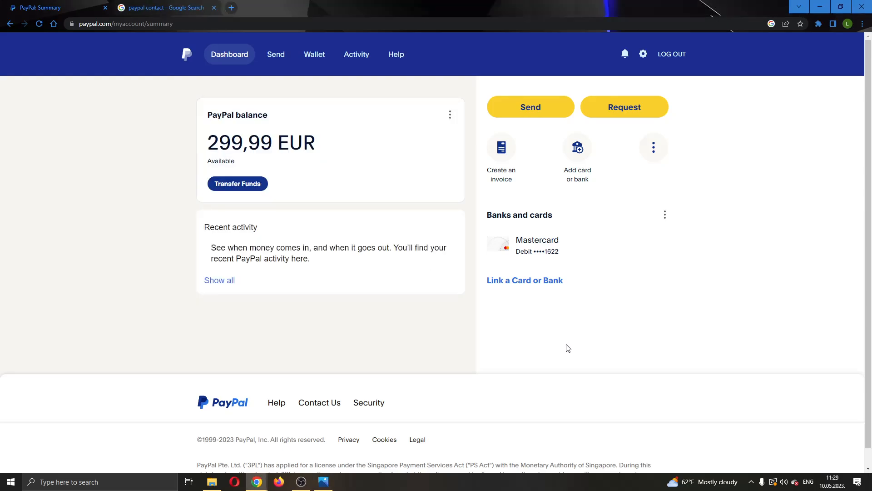
{"action": "mouse_move", "coordinate": [566, 347]}
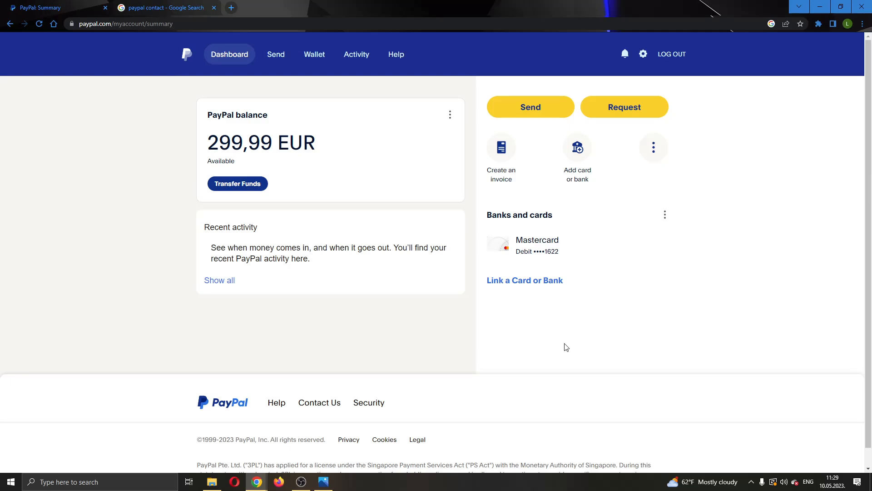
{"action": "mouse_move", "coordinate": [589, 344]}
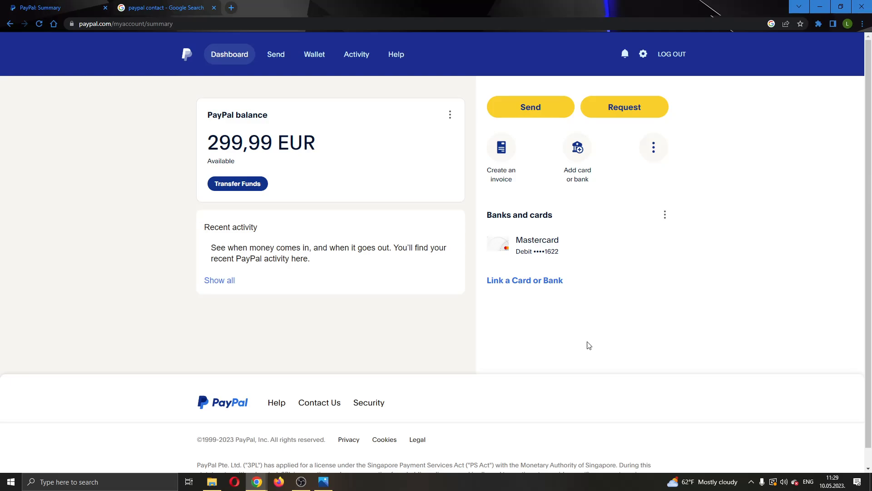
{"action": "mouse_move", "coordinate": [491, 375]}
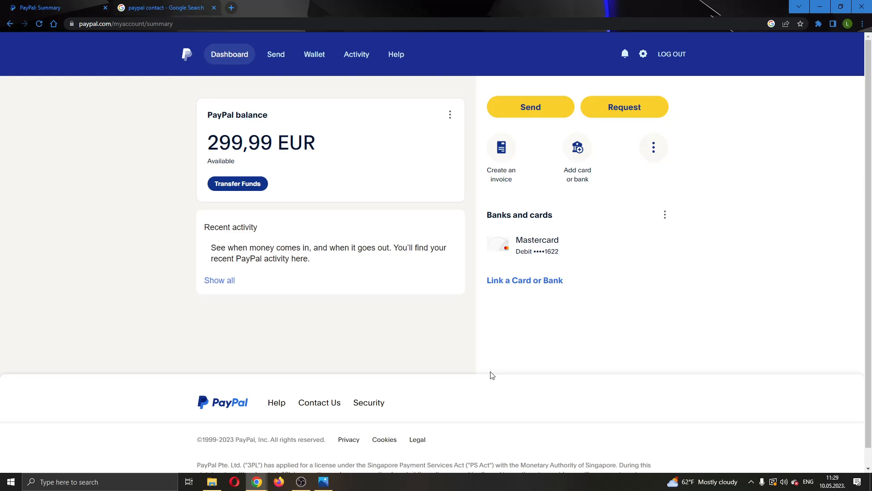
{"action": "mouse_move", "coordinate": [538, 349]}
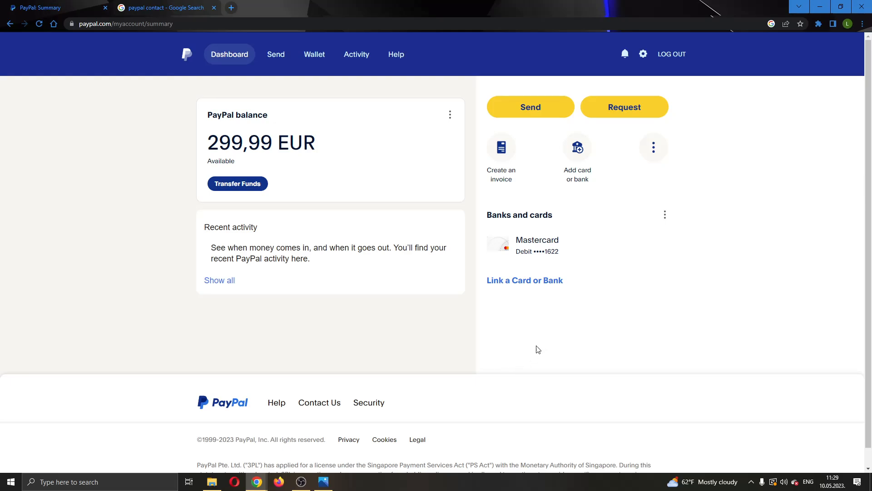
{"action": "mouse_move", "coordinate": [159, 177]}
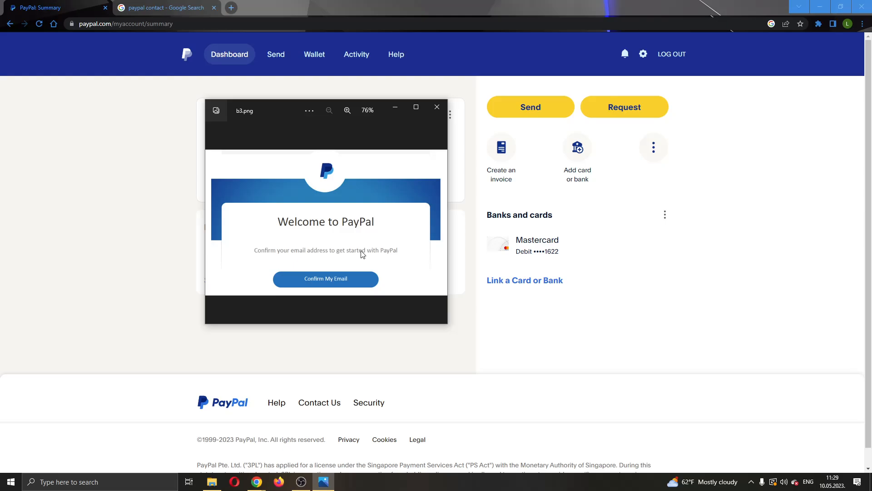
{"action": "mouse_move", "coordinate": [351, 292]}
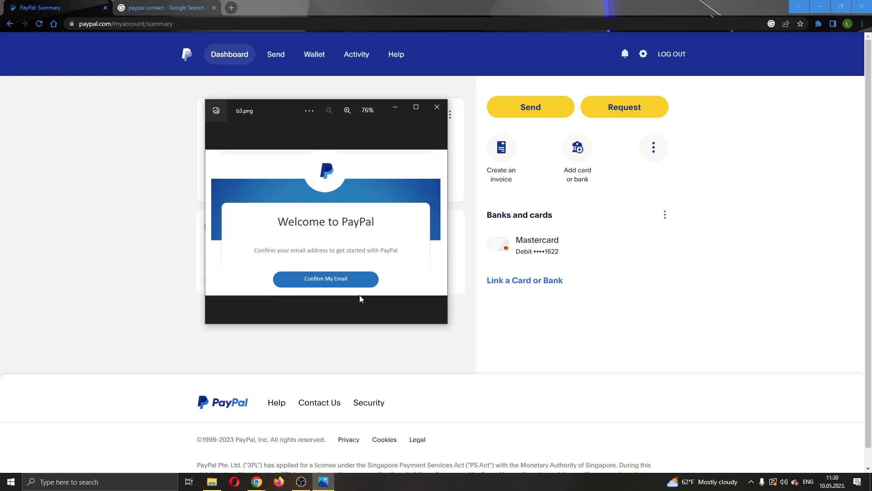
{"action": "mouse_move", "coordinate": [320, 226]}
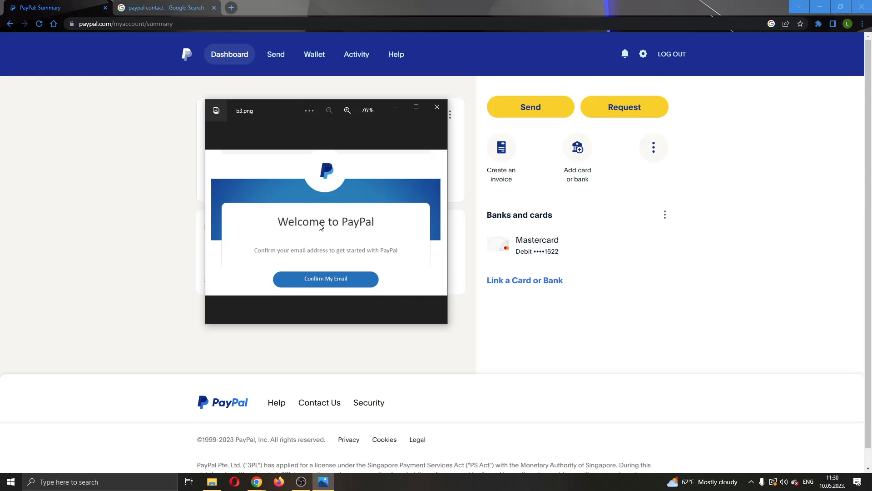
{"action": "mouse_move", "coordinate": [385, 285]}
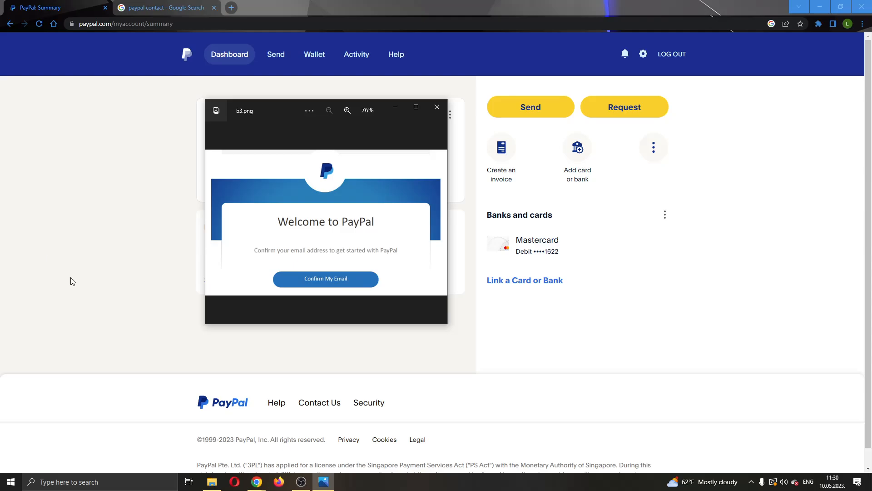
Step: Reopen the b3.png Welcome to PayPal image in Photos, then close it again
{"action": "left_click", "coordinate": [437, 106]}
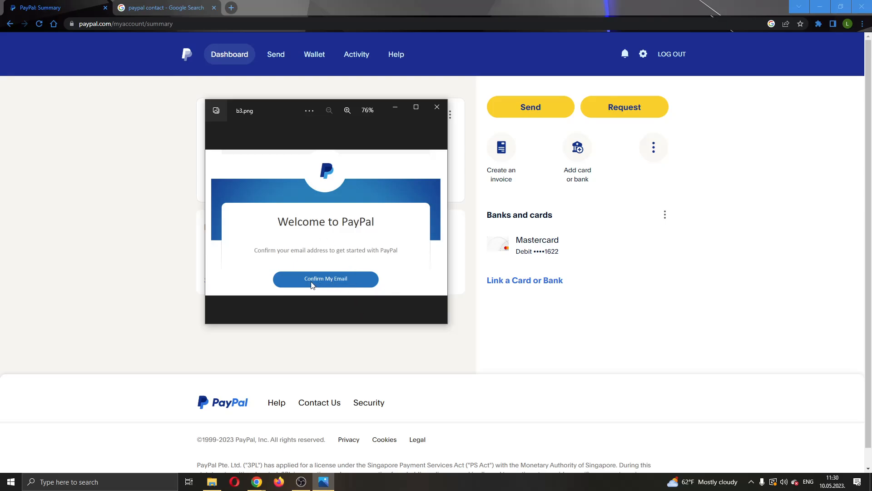
{"action": "mouse_move", "coordinate": [332, 267]}
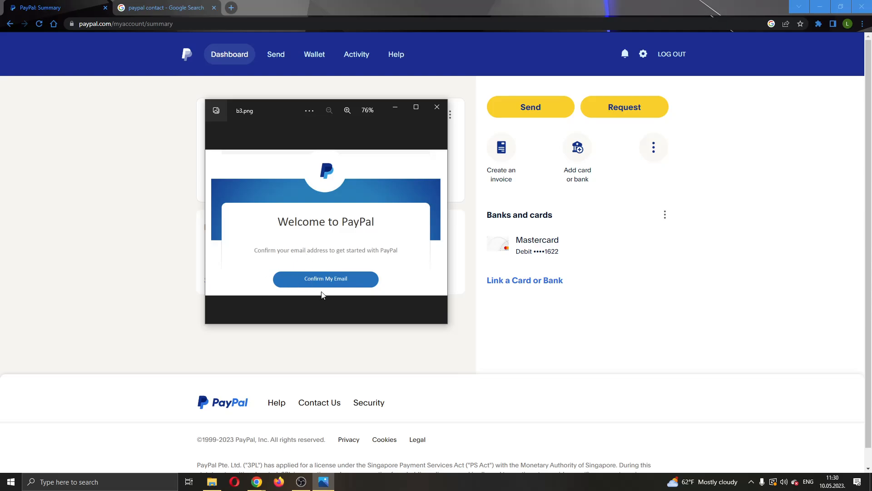
{"action": "left_click", "coordinate": [436, 106]}
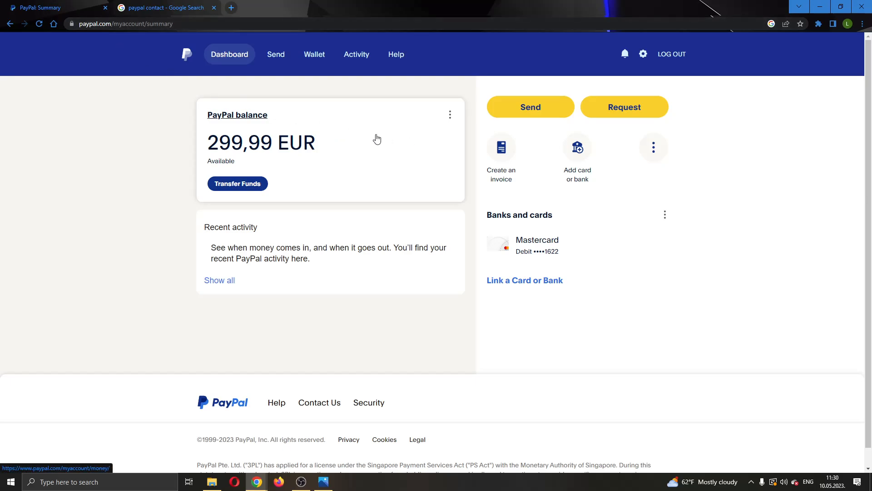
{"action": "mouse_move", "coordinate": [466, 87]}
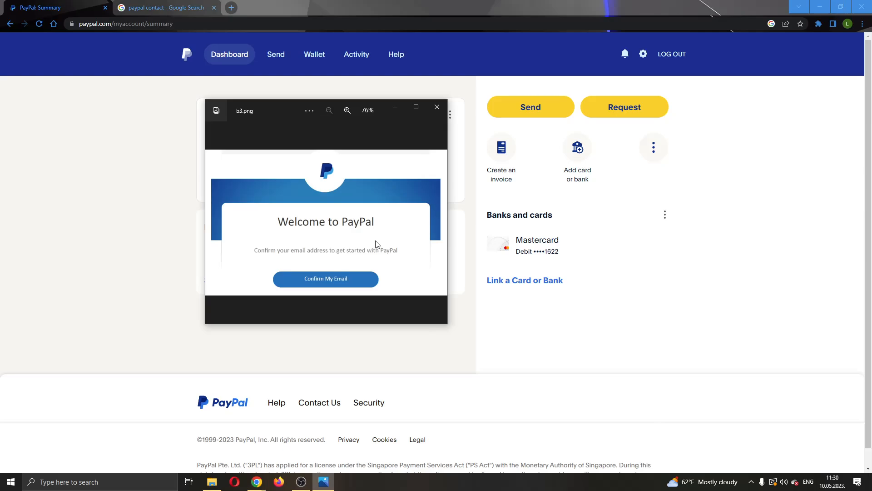
Step: Close the b3.png image preview to reveal the 299,99 EUR PayPal dashboard
{"action": "left_click", "coordinate": [436, 106]}
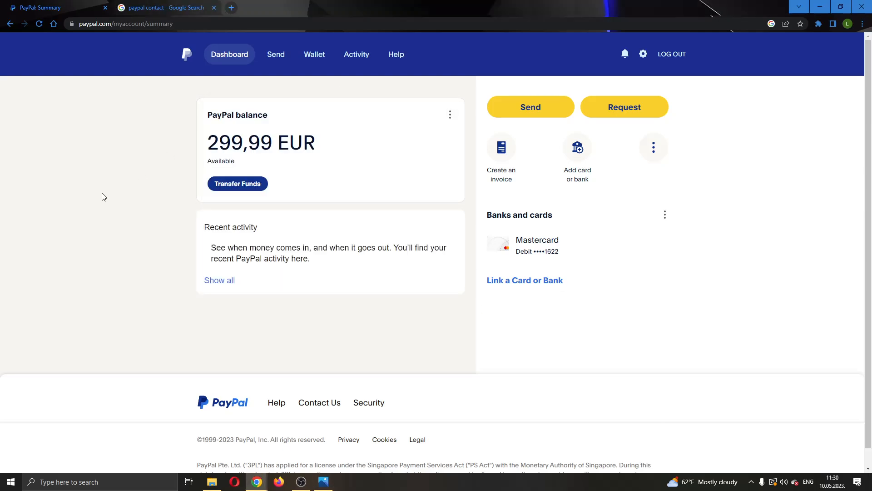
{"action": "mouse_move", "coordinate": [162, 17]}
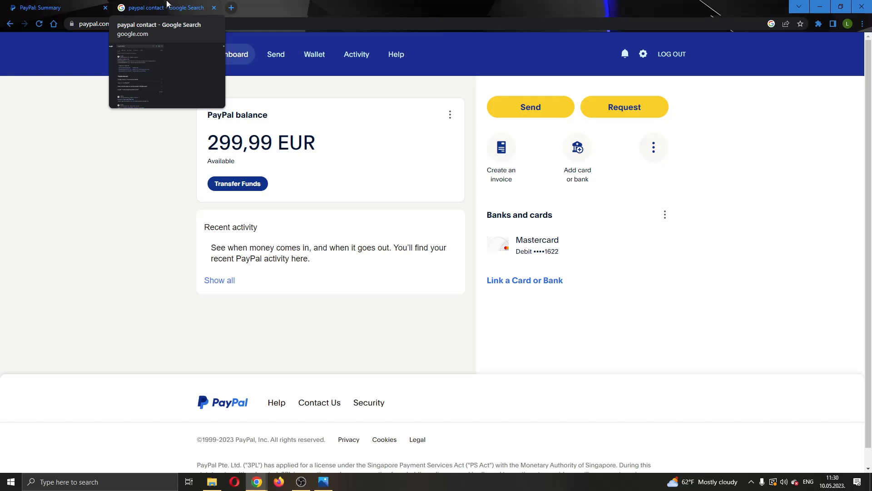
Step: Open the PayPal Contact Us result from the 'paypal contact' Google search
{"action": "left_click", "coordinate": [161, 7]}
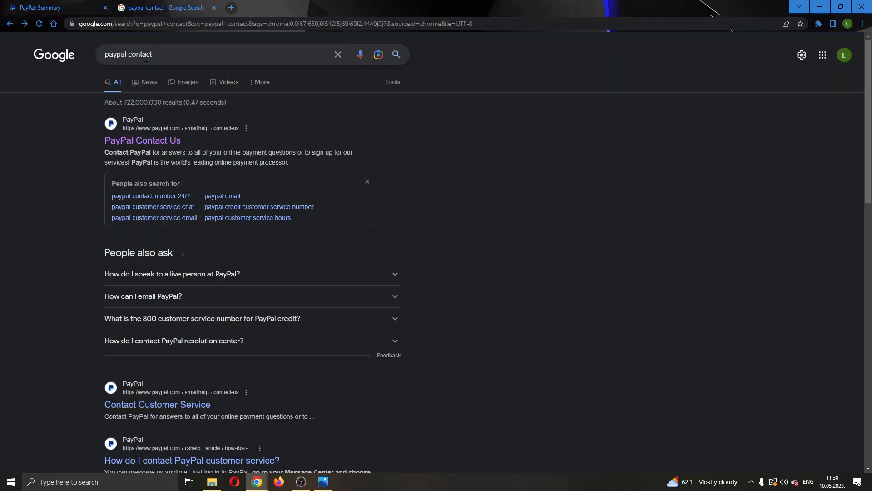
{"action": "mouse_move", "coordinate": [142, 140]}
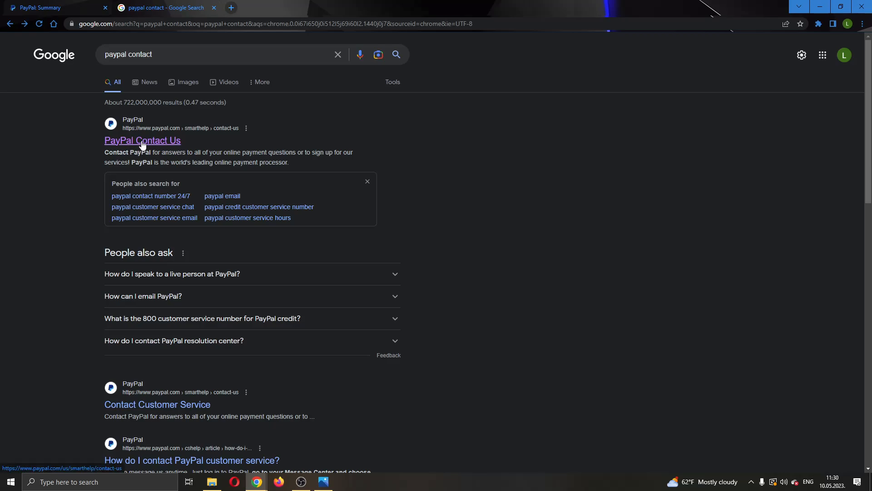
{"action": "left_click", "coordinate": [142, 141]}
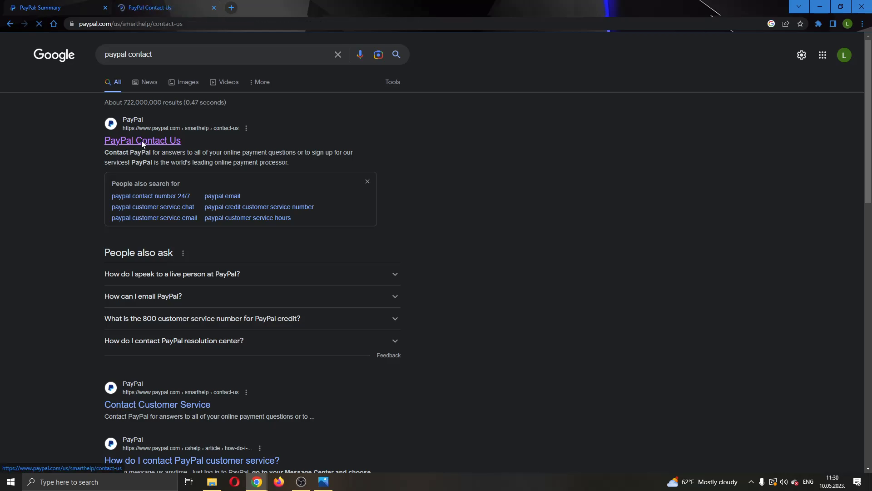
Step: Scroll the Contact Customer Service page to Message us, Resolution Center and Call us
{"action": "left_click", "coordinate": [142, 141]}
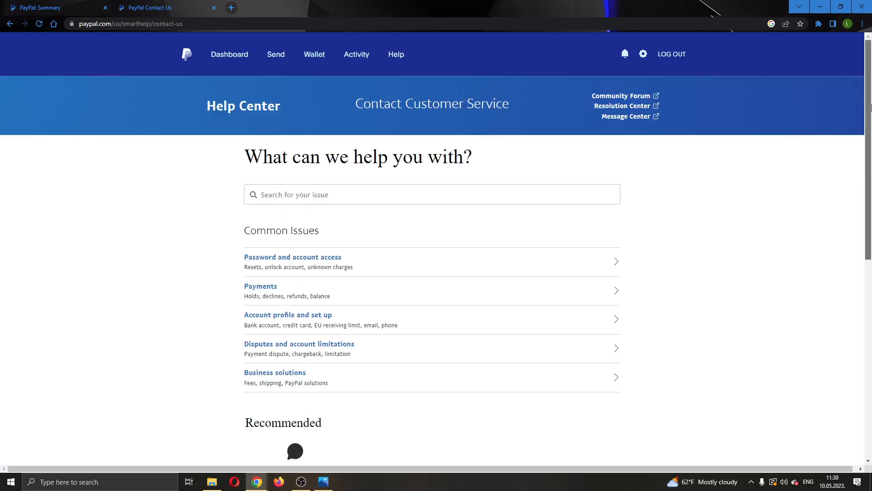
{"action": "scroll", "scroll_direction": "down", "scroll_amount": 3}
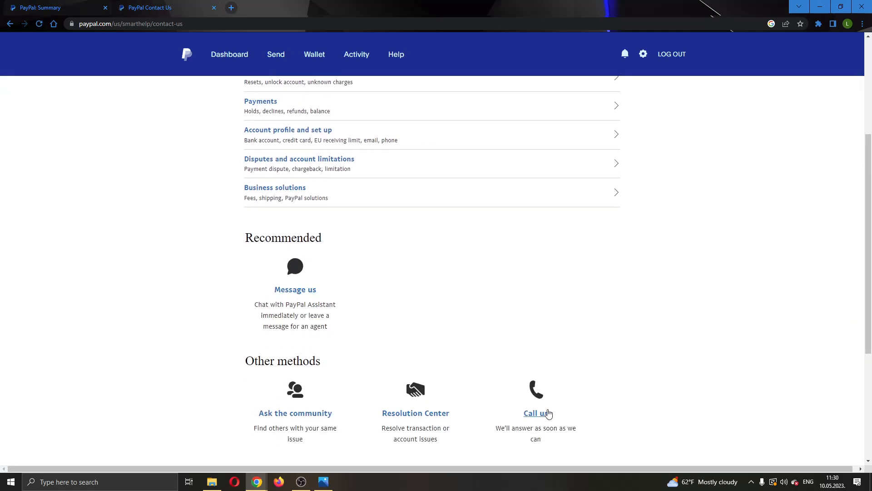
{"action": "mouse_move", "coordinate": [304, 251]}
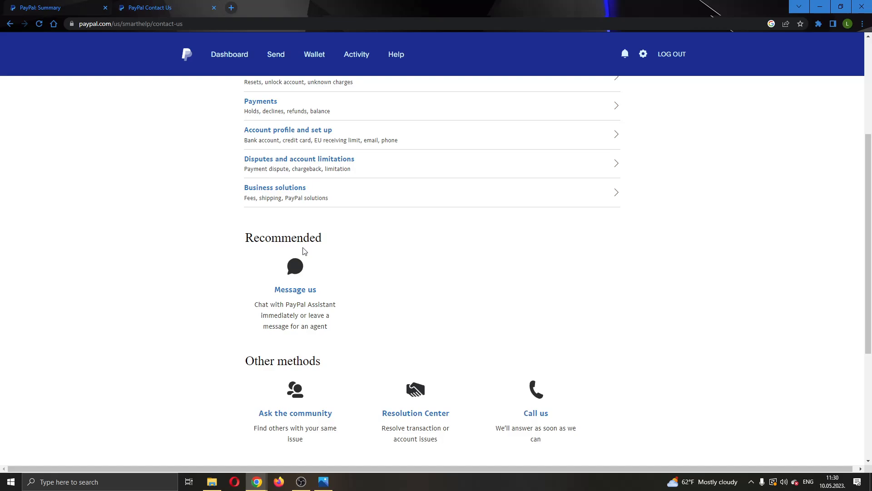
{"action": "mouse_move", "coordinate": [755, 302]}
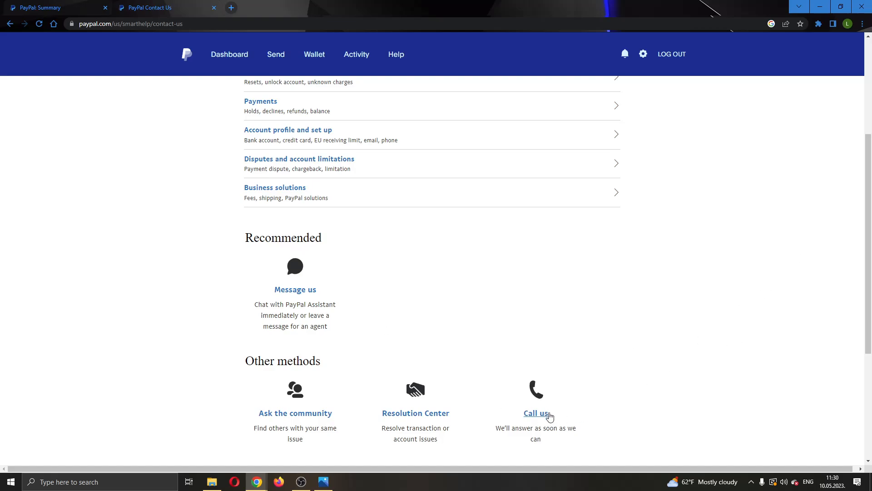
{"action": "mouse_move", "coordinate": [268, 252]}
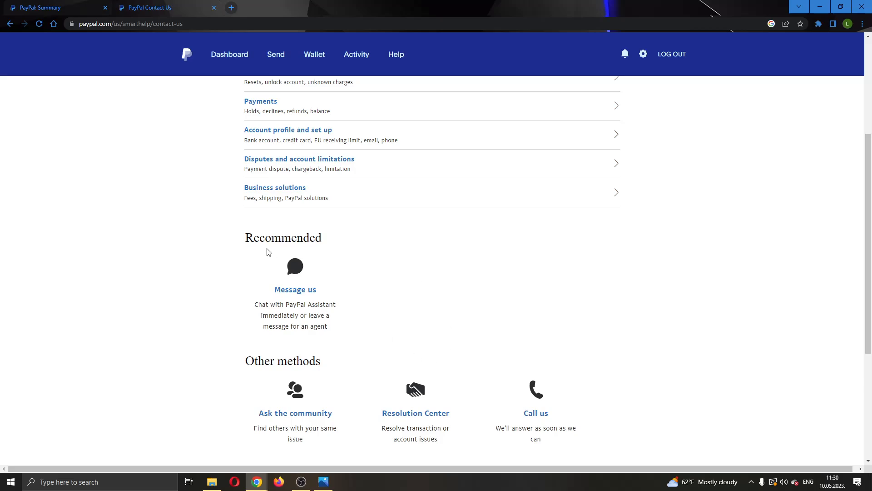
{"action": "mouse_move", "coordinate": [284, 251]}
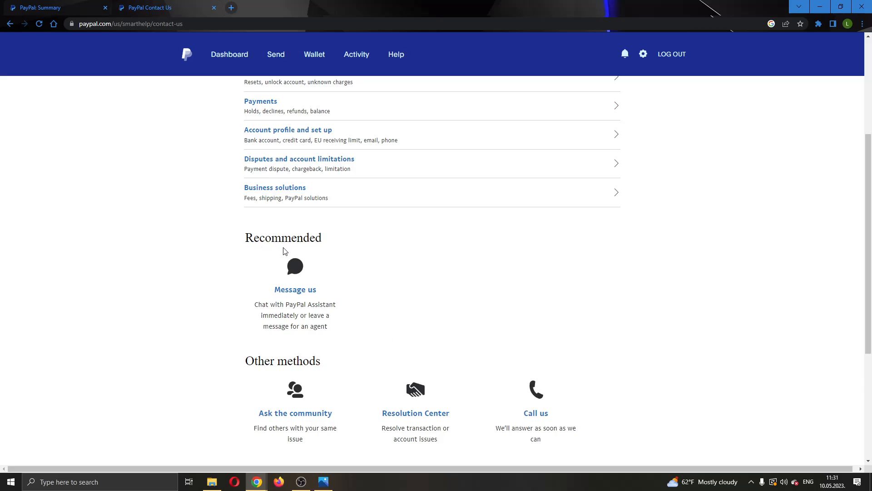
{"action": "scroll", "scroll_direction": "down", "scroll_amount": 3}
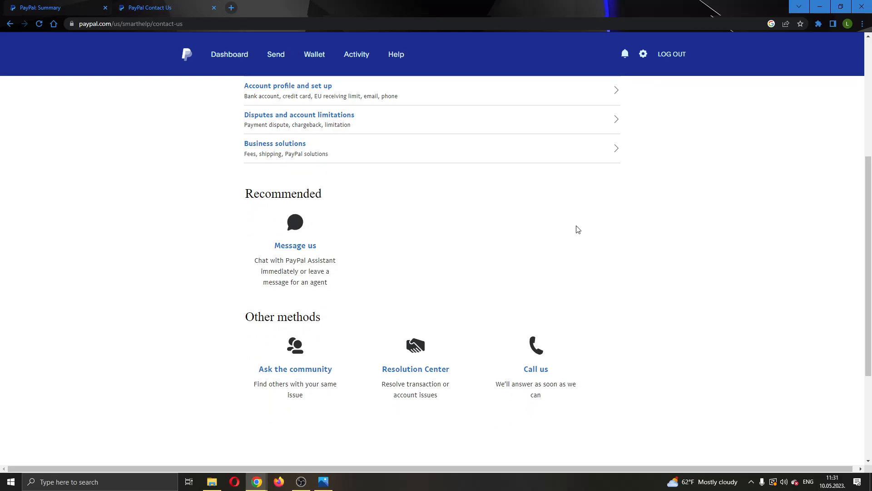
Step: Switch to the 'PayPal: Summary' tab showing the balance and Mastercard
{"action": "left_click", "coordinate": [228, 55]}
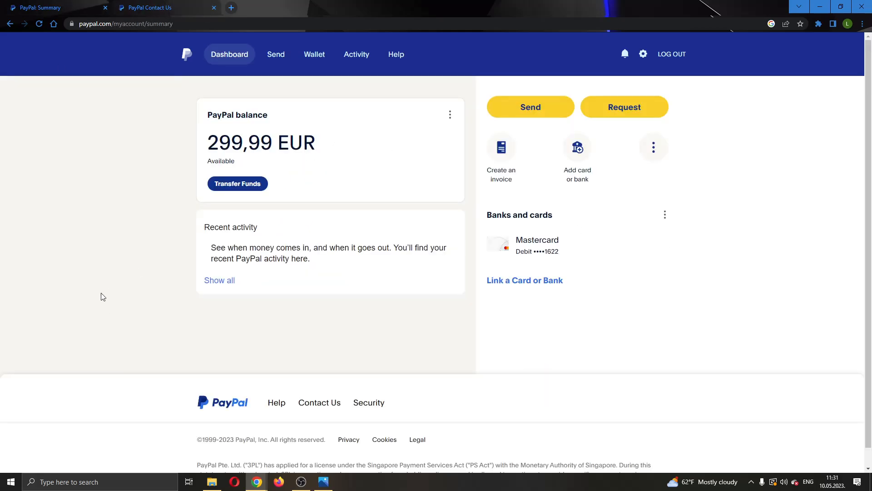
{"action": "mouse_move", "coordinate": [253, 282]}
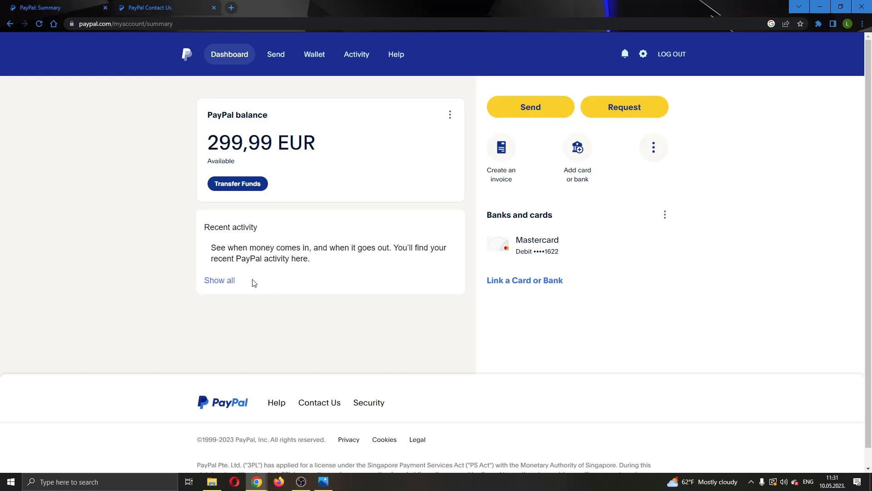
{"action": "mouse_move", "coordinate": [343, 294]}
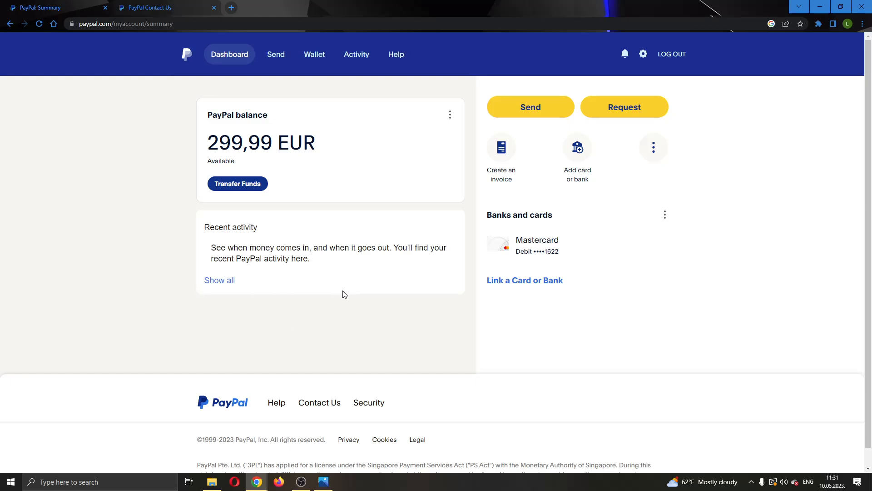
{"action": "mouse_move", "coordinate": [341, 294]}
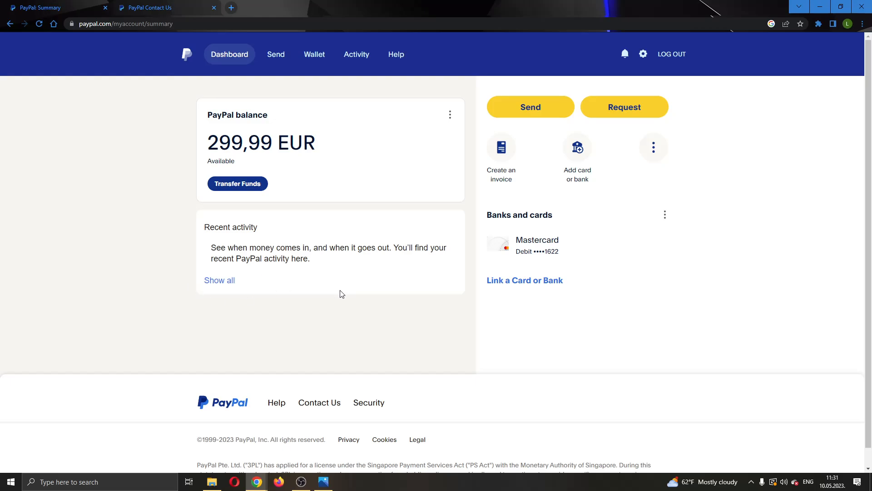